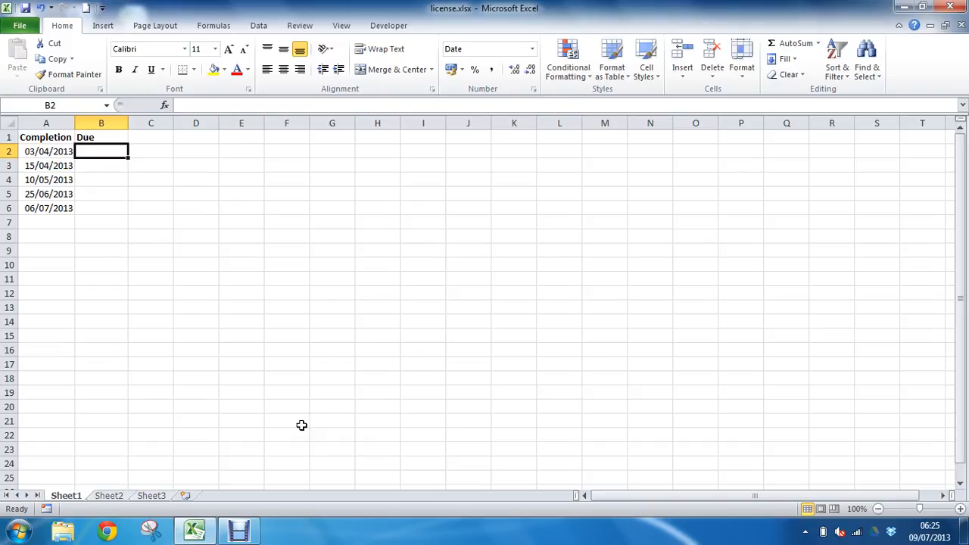
{"action": "mouse_move", "coordinate": [373, 431]}
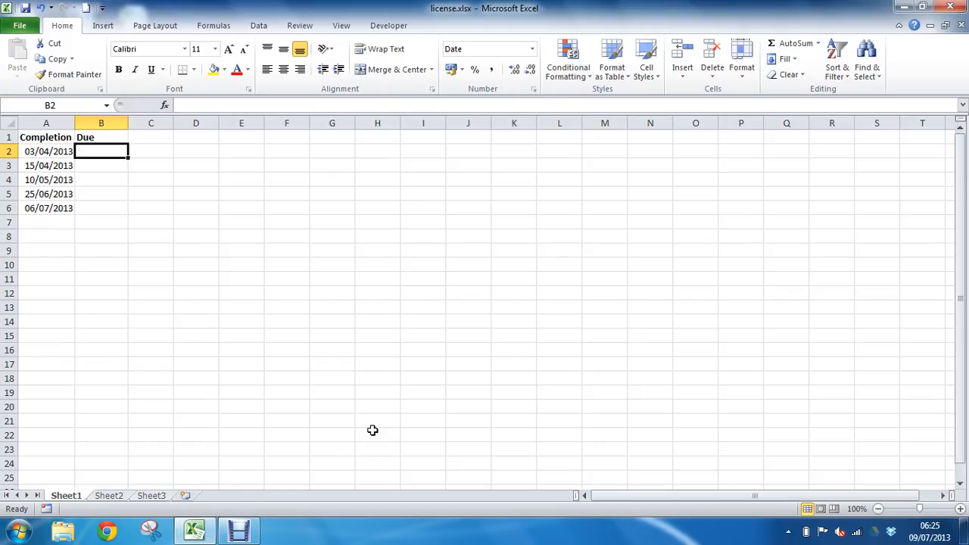
Enter =EDATE(A2,6) in B2 so it shows 03/10/2013
{"action": "type", "text": "="}
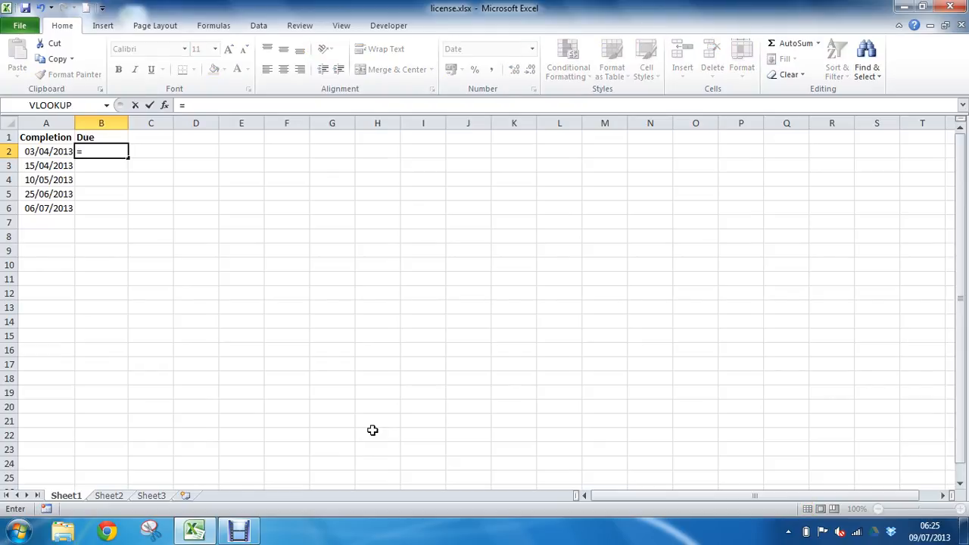
{"action": "type", "text": "edate"}
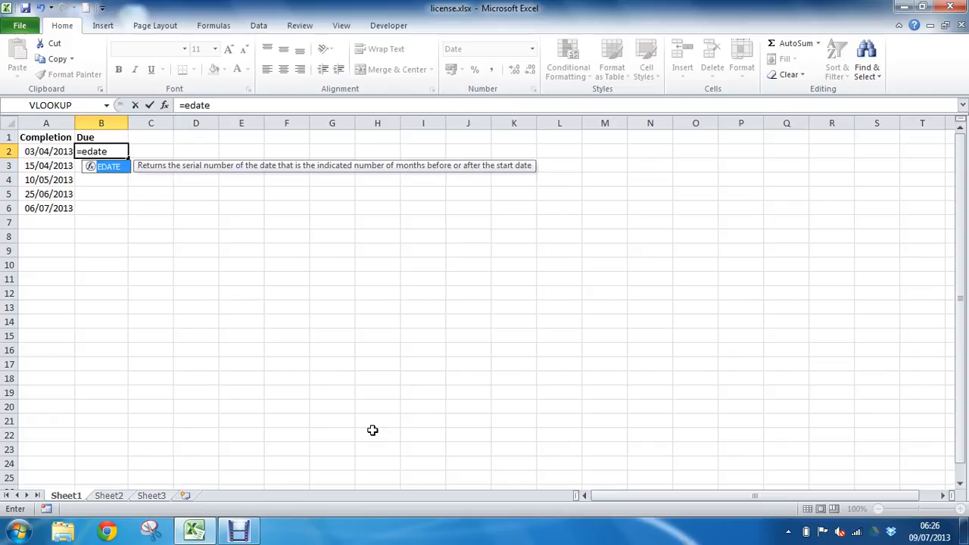
{"action": "type", "text": "("}
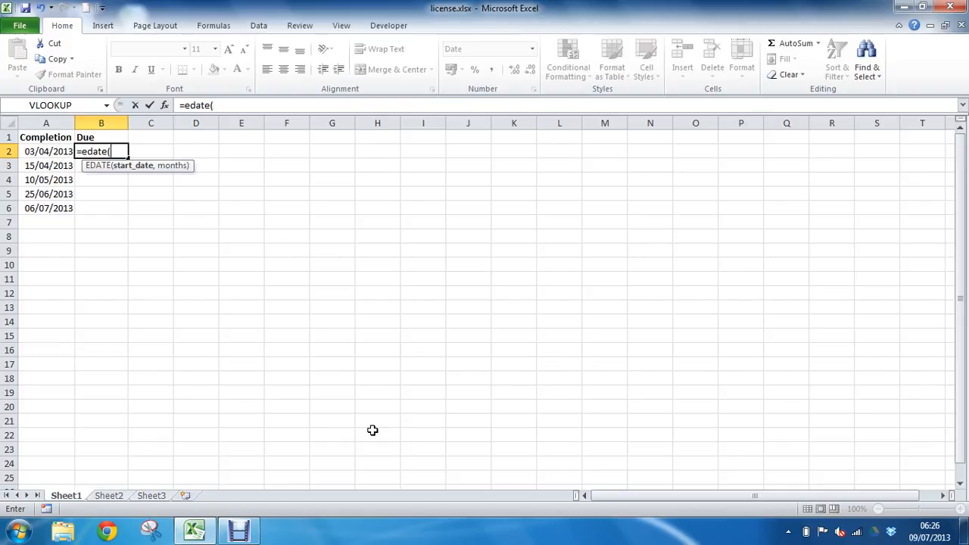
{"action": "left_click", "coordinate": [46, 151]}
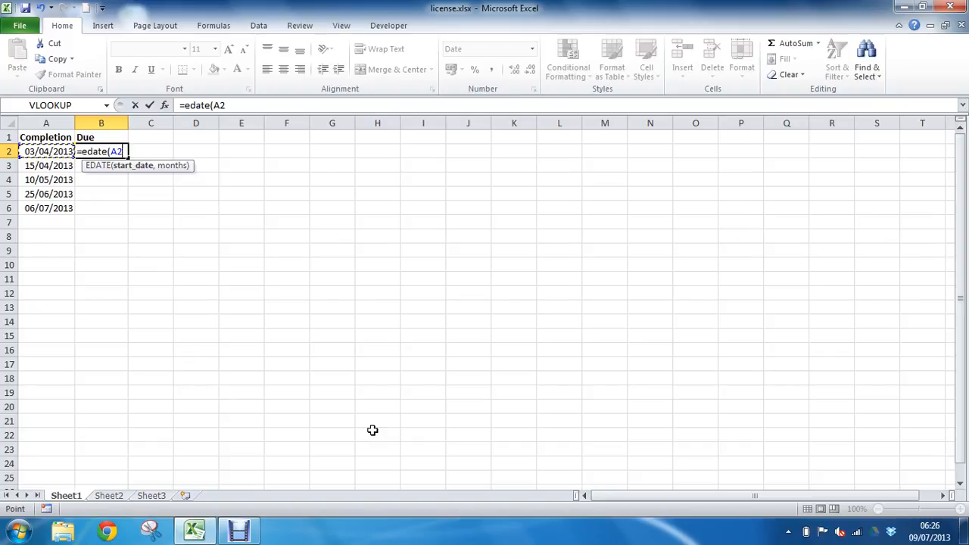
{"action": "type", "text": ","}
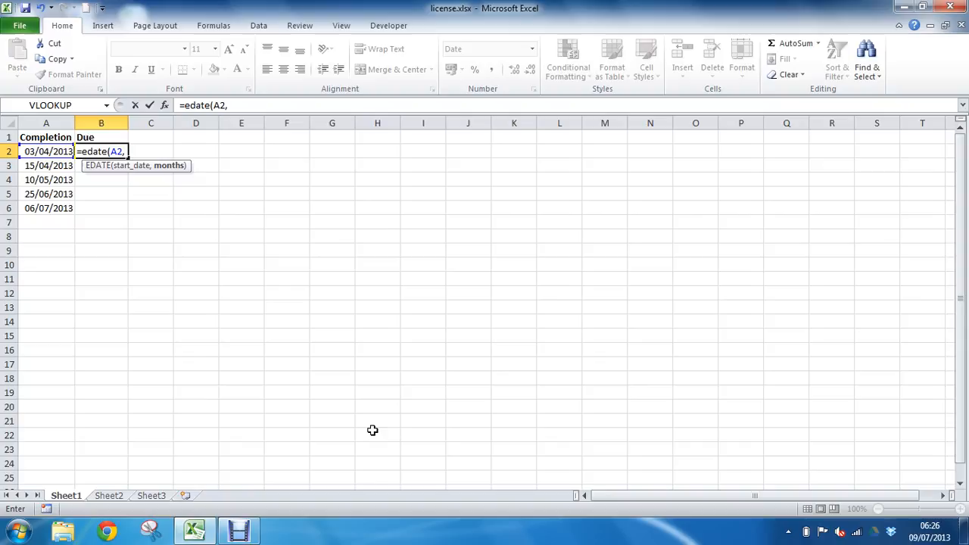
{"action": "type", "text": "-3"}
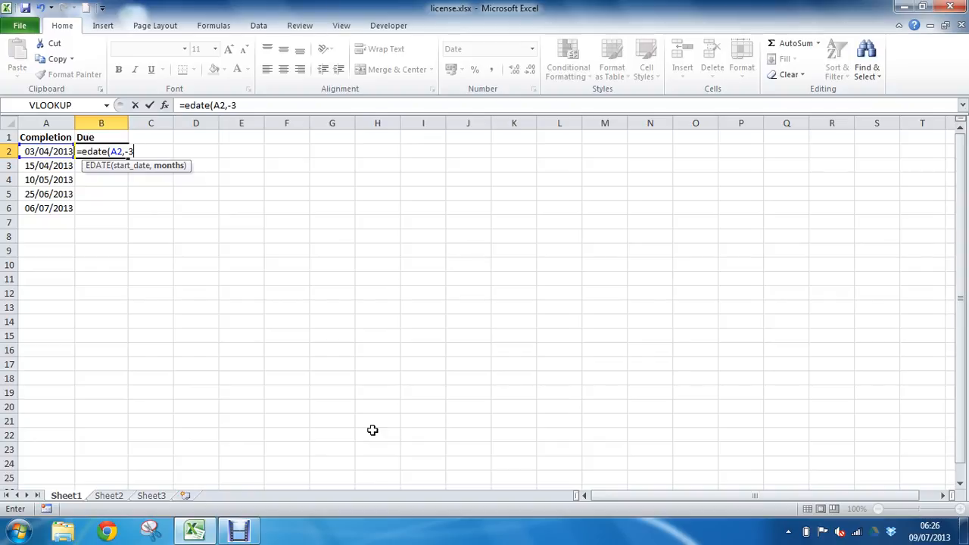
{"action": "key", "text": "BackSpace"}
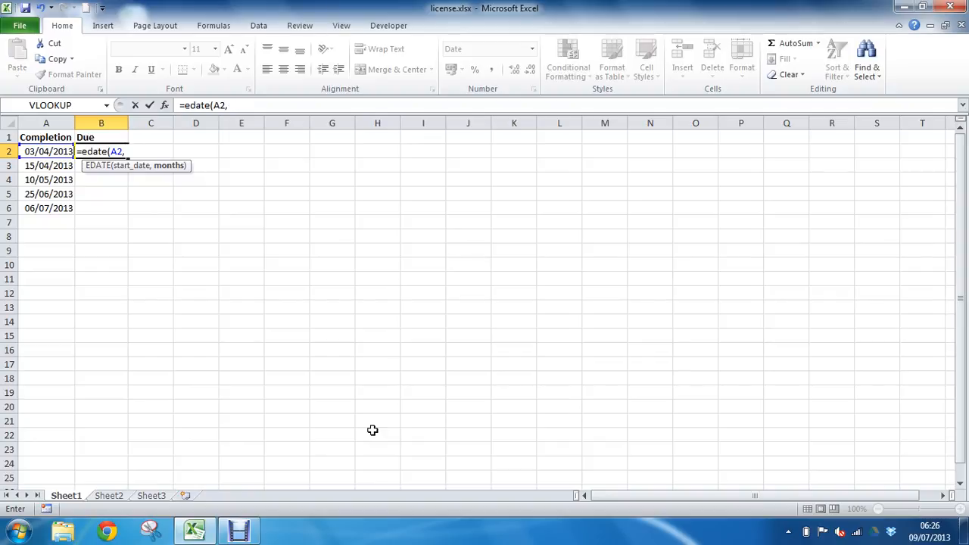
{"action": "type", "text": "6"}
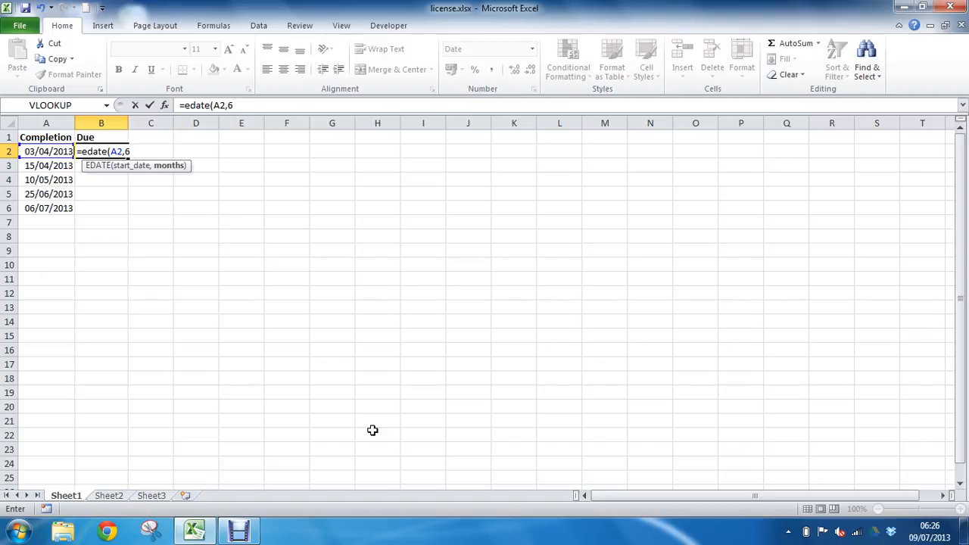
{"action": "key", "text": "Enter"}
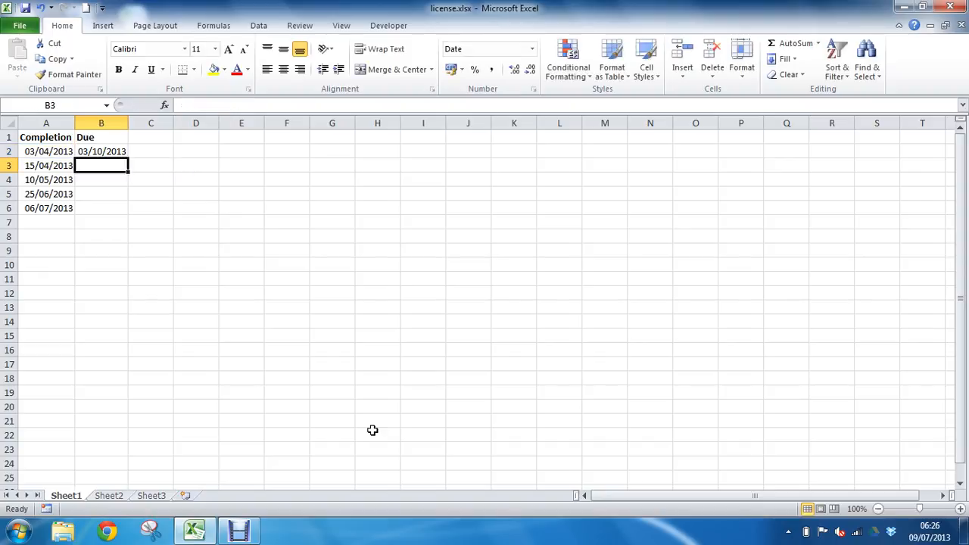
{"action": "mouse_move", "coordinate": [177, 286]}
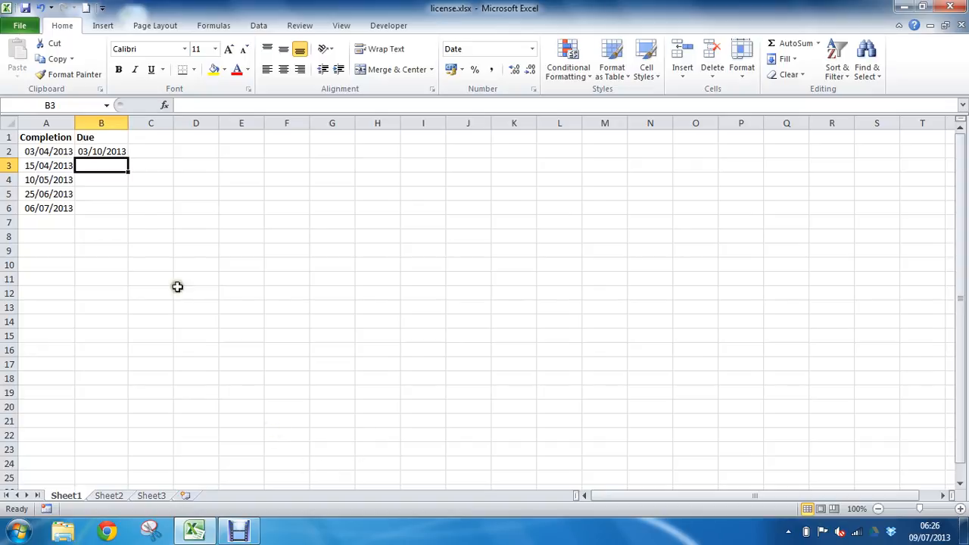
Fill the B2 EDATE formula down to B6 and retype the Due header as EDATE
{"action": "left_click", "coordinate": [101, 152]}
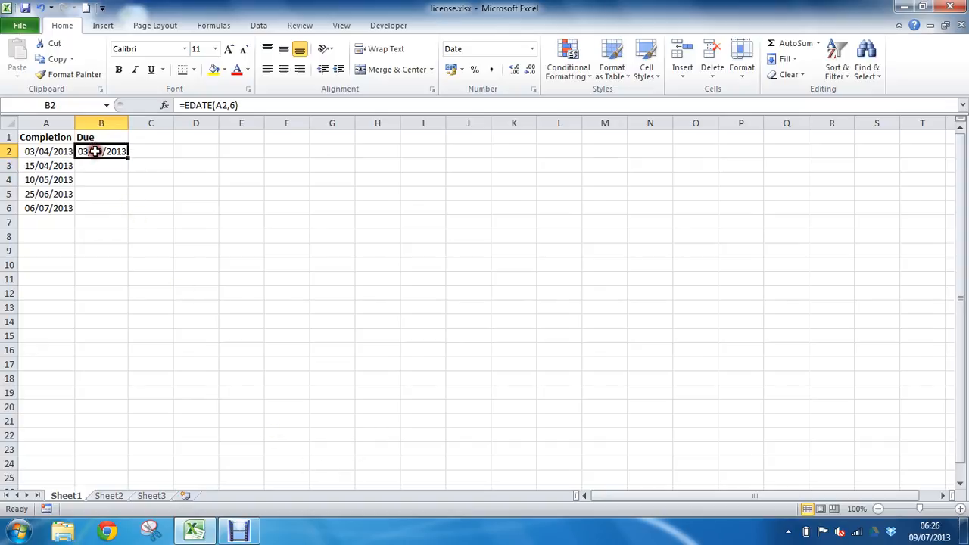
{"action": "left_click_drag", "start_coordinate": [101, 151], "coordinate": [101, 193]}
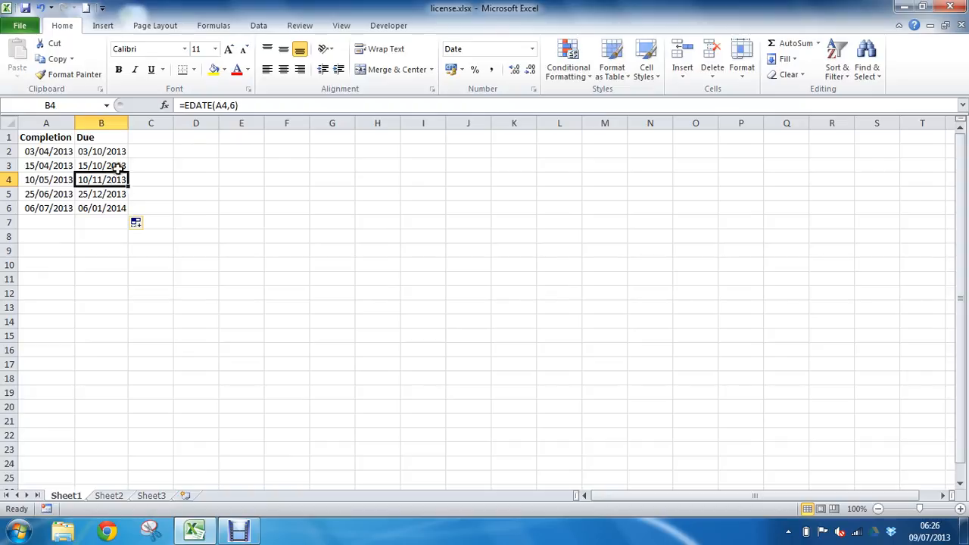
{"action": "left_click", "coordinate": [101, 137]}
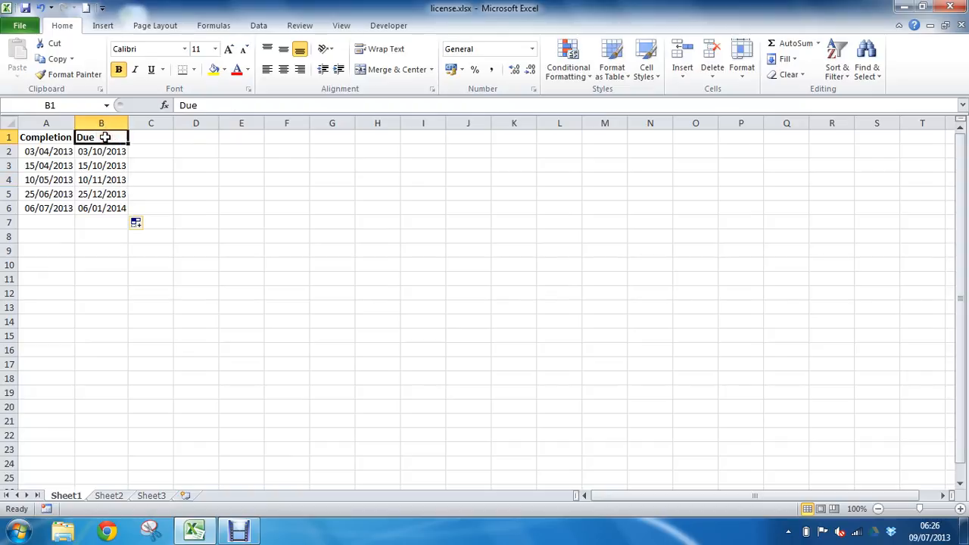
{"action": "type", "text": "EDAT"}
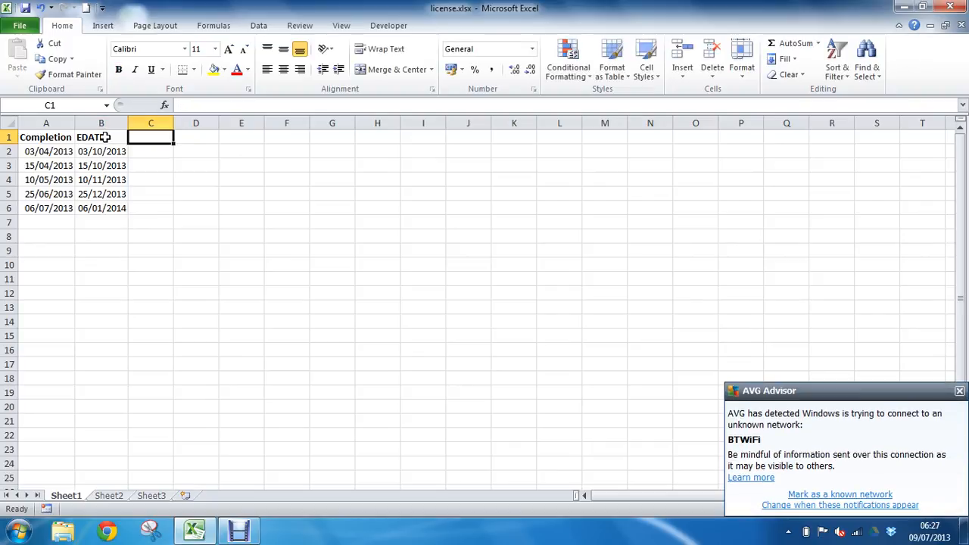
Enter EOMONTH as the C1 header, glance at B2's formula, and select C2
{"action": "type", "text": "EO"}
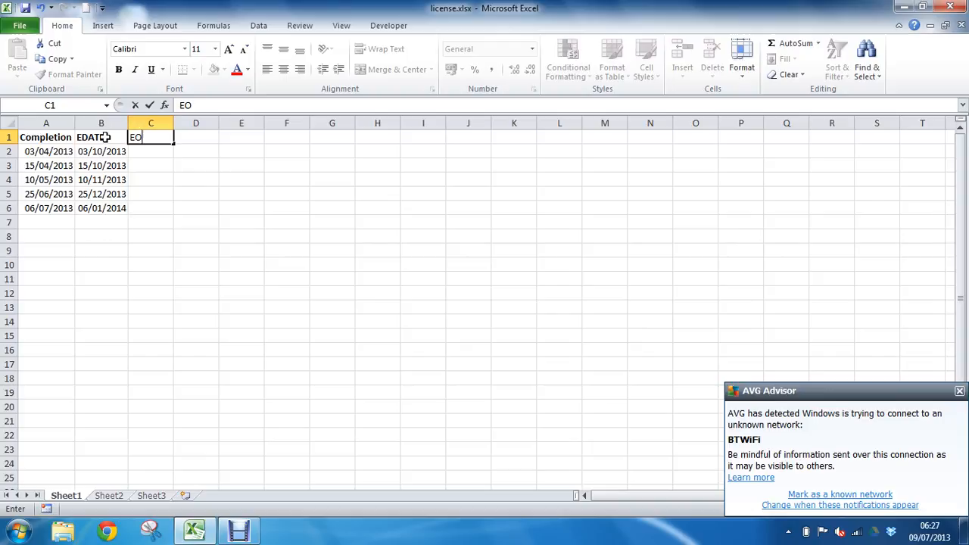
{"action": "type", "text": "MONTH"}
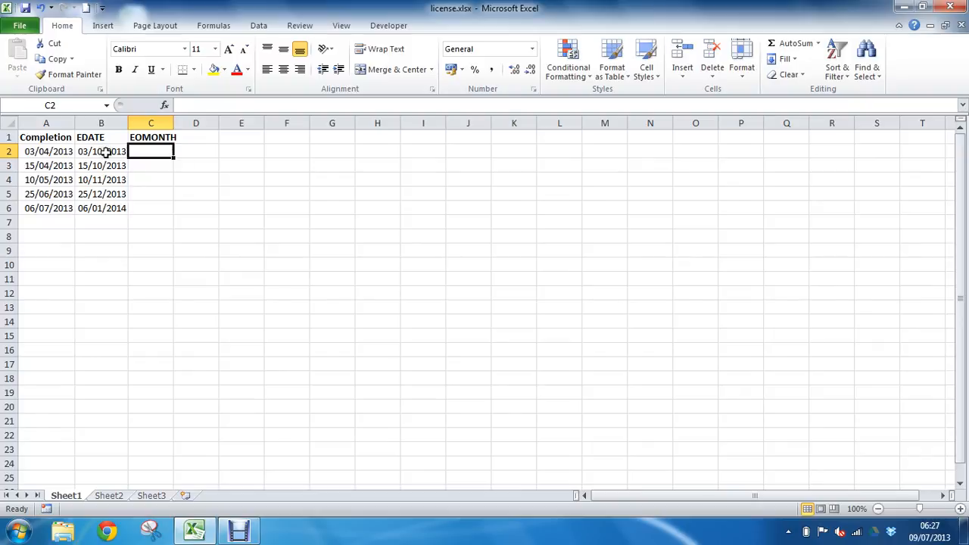
{"action": "left_click", "coordinate": [100, 150]}
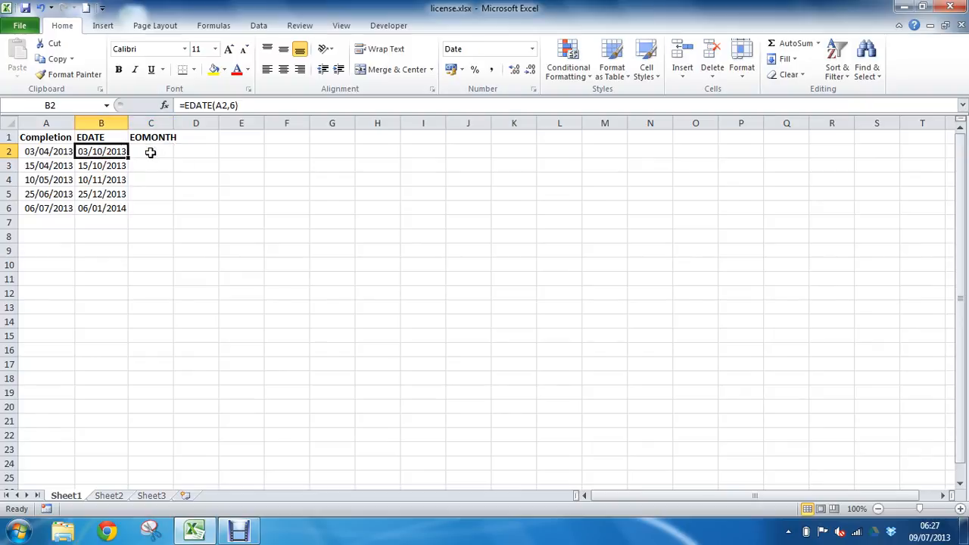
{"action": "left_click", "coordinate": [151, 151]}
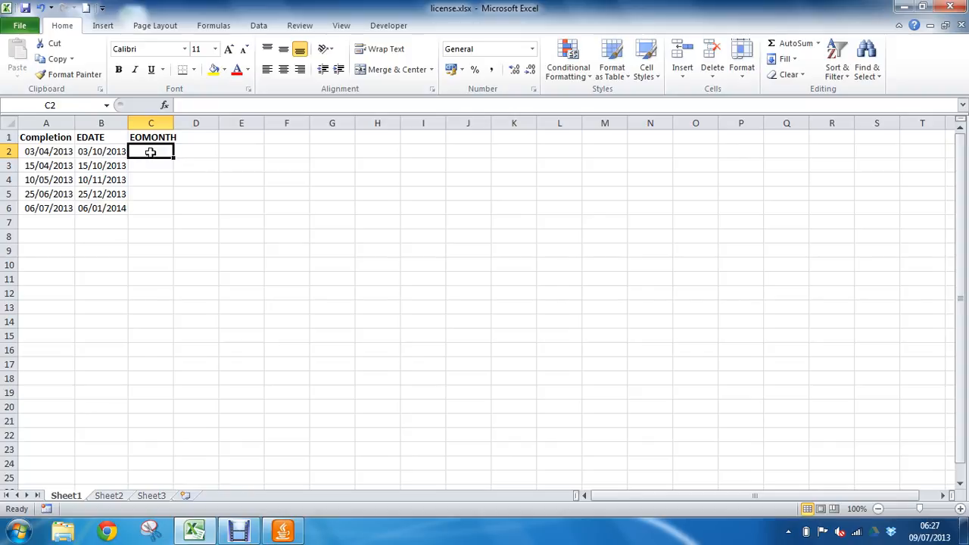
Enter =EOMONTH(A2,6) in C2, dismissing the security warning, giving serial 41578
{"action": "type", "text": "=e"}
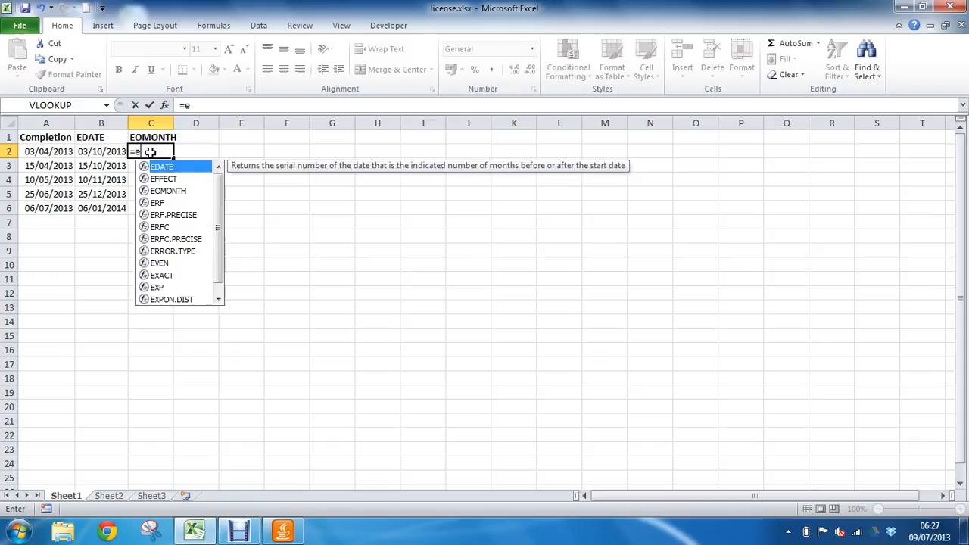
{"action": "type", "text": "omonth"}
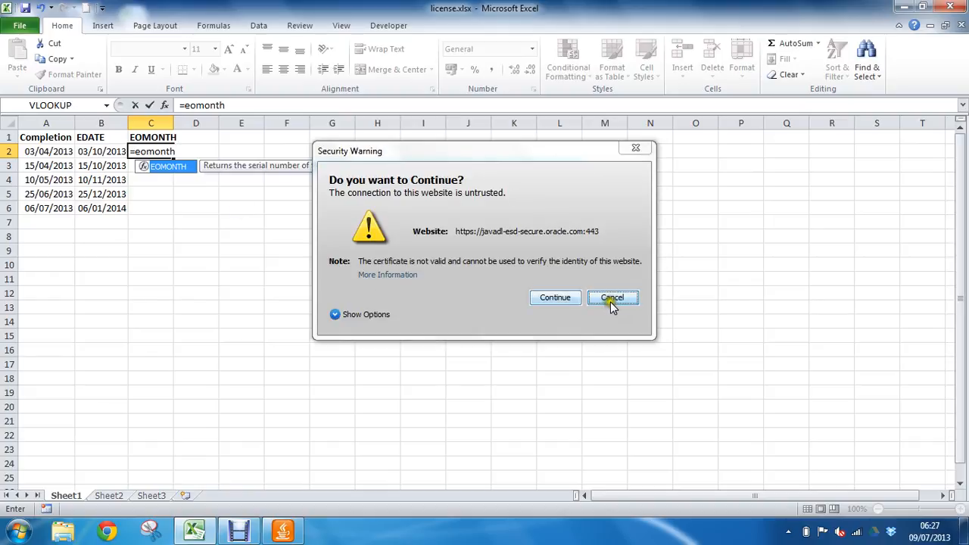
{"action": "left_click", "coordinate": [612, 297]}
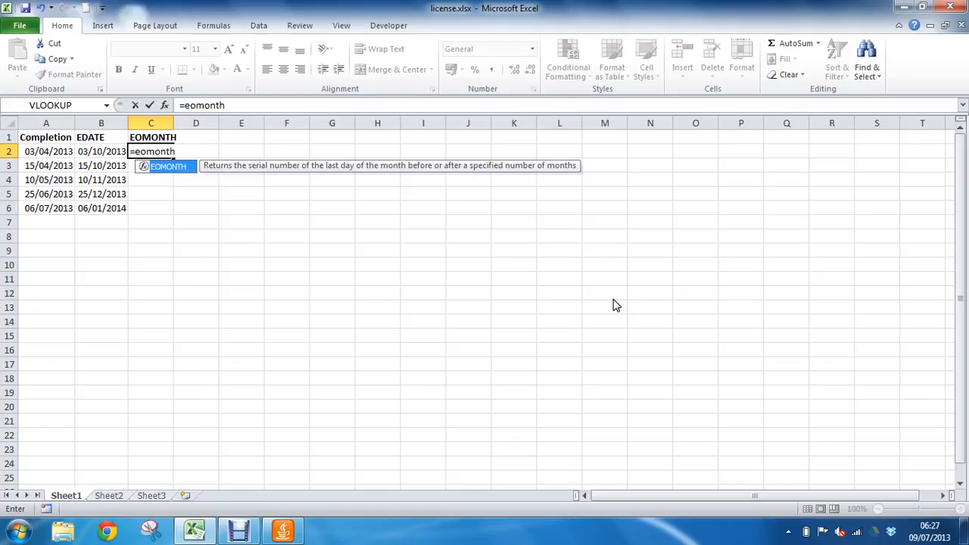
{"action": "type", "text": "("}
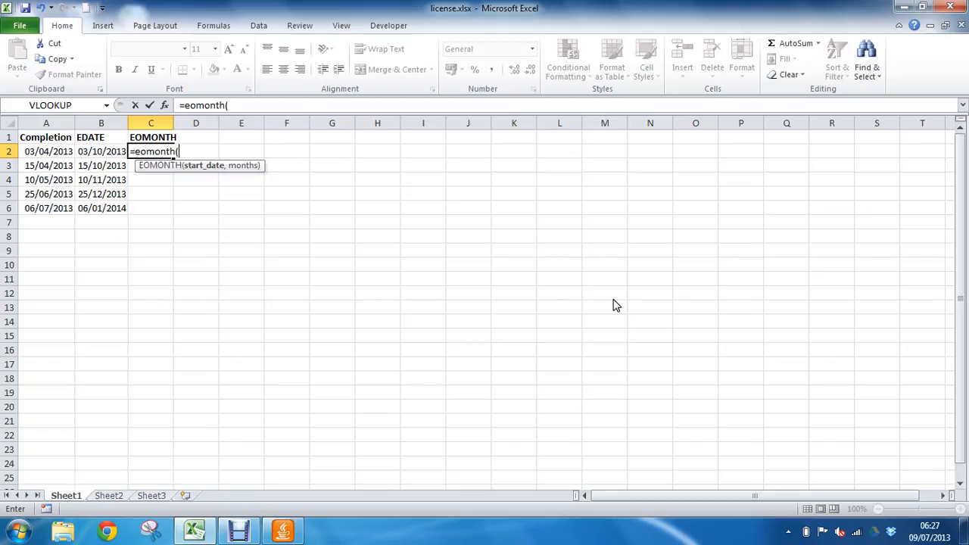
{"action": "left_click", "coordinate": [46, 152]}
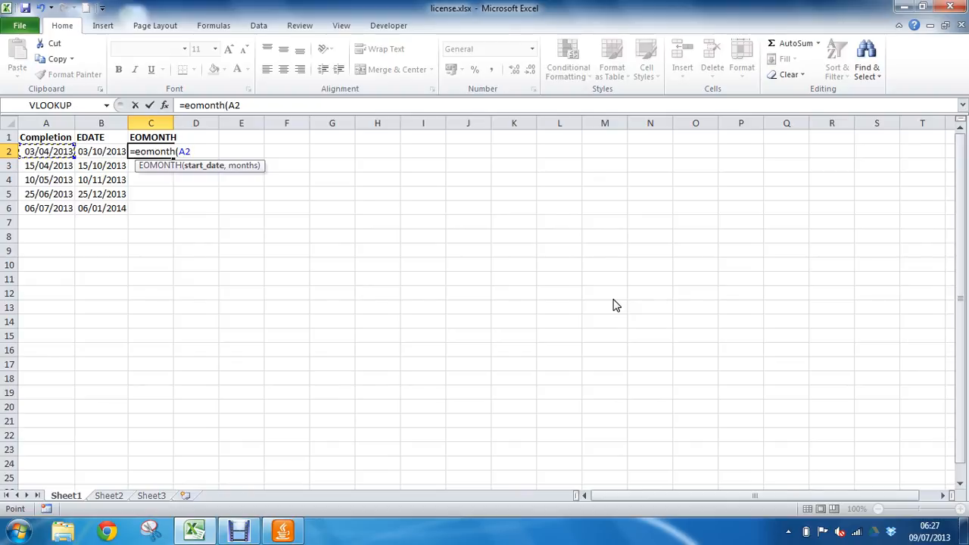
{"action": "type", "text": ","}
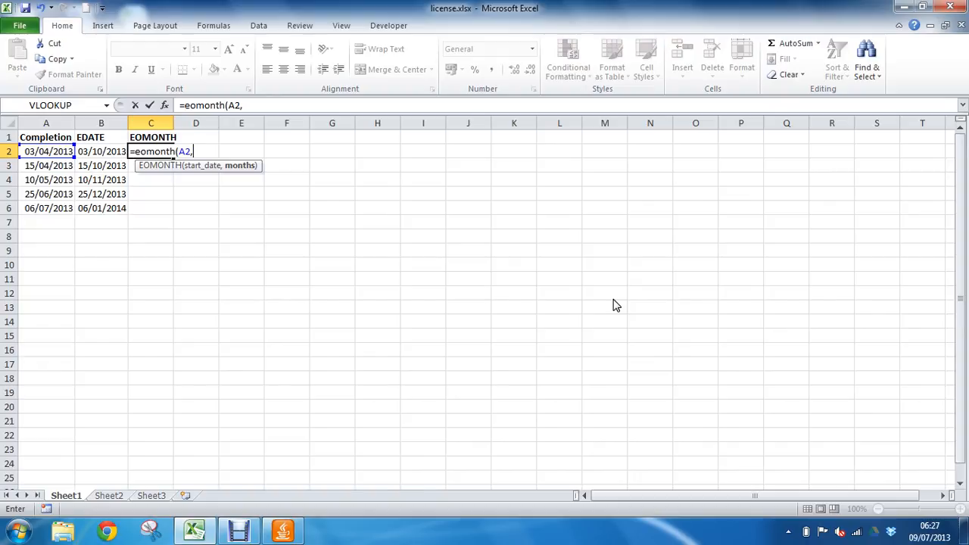
{"action": "type", "text": "6"}
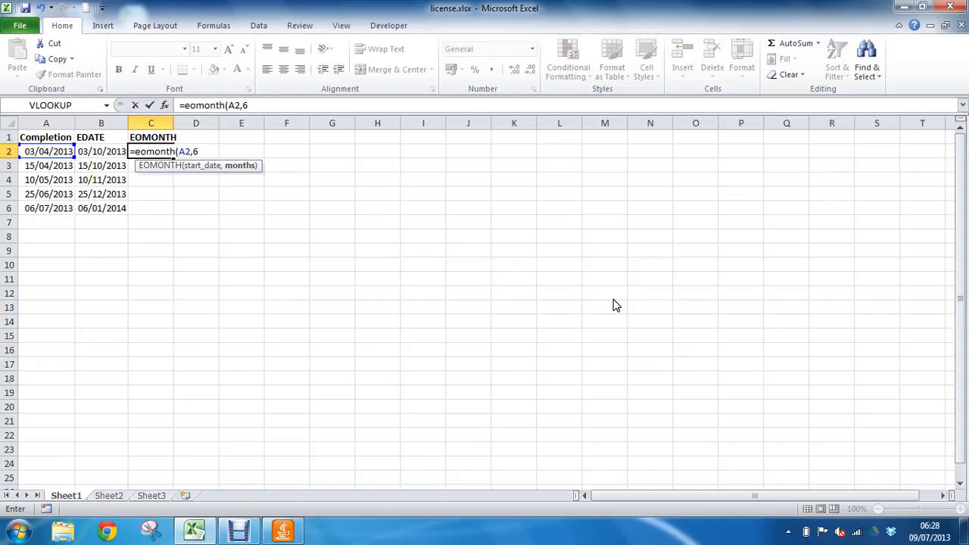
{"action": "type", "text": ")"}
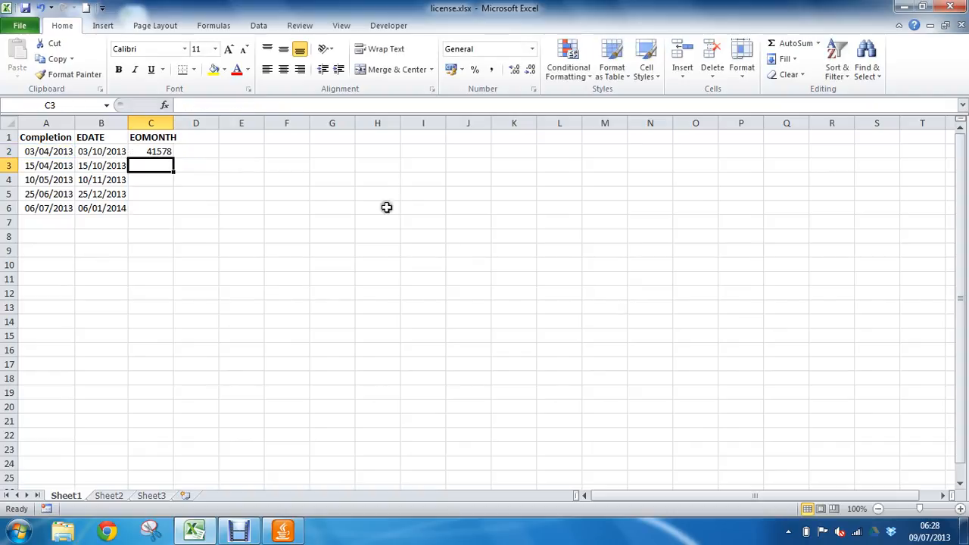
{"action": "mouse_move", "coordinate": [205, 188]}
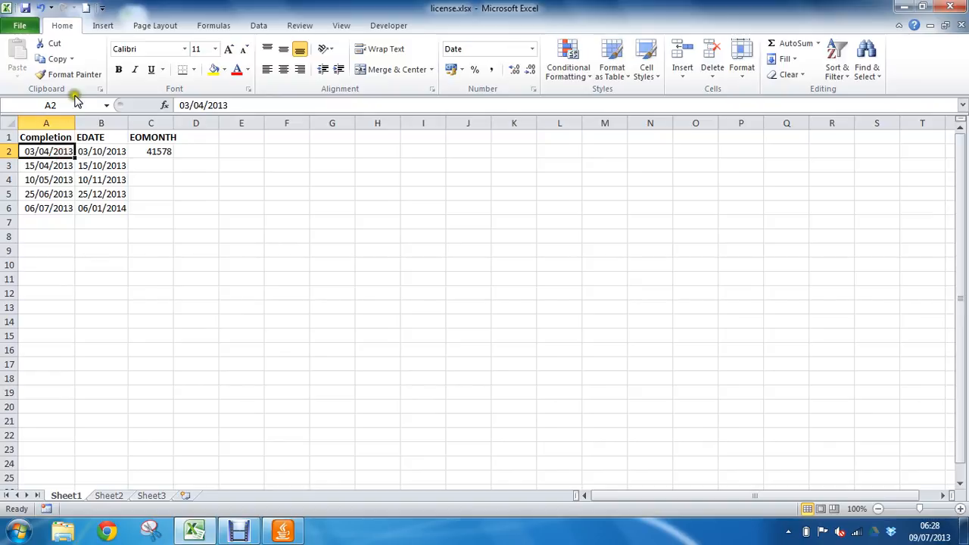
Copy A2's date format onto C2 with Format Painter, showing 31/10/2013
{"action": "left_click", "coordinate": [69, 75]}
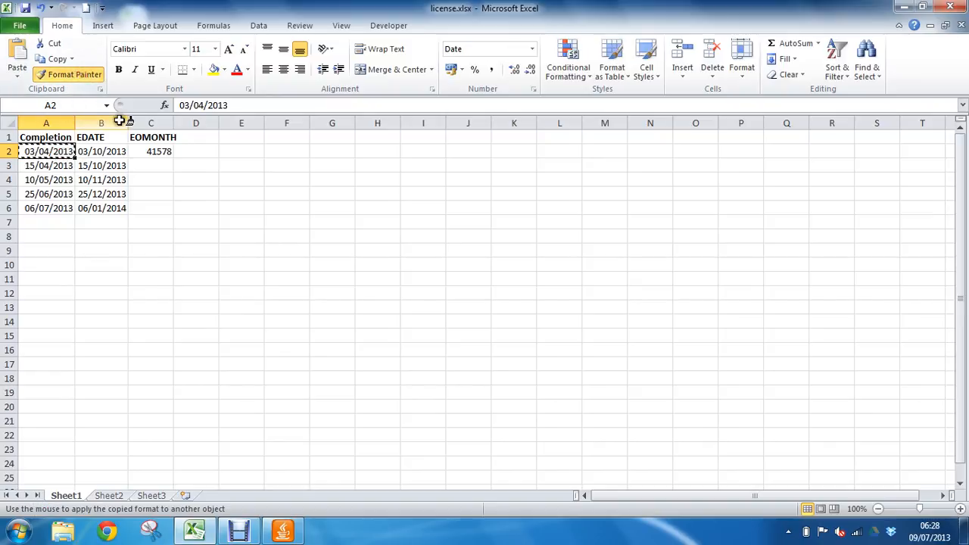
{"action": "left_click", "coordinate": [151, 152]}
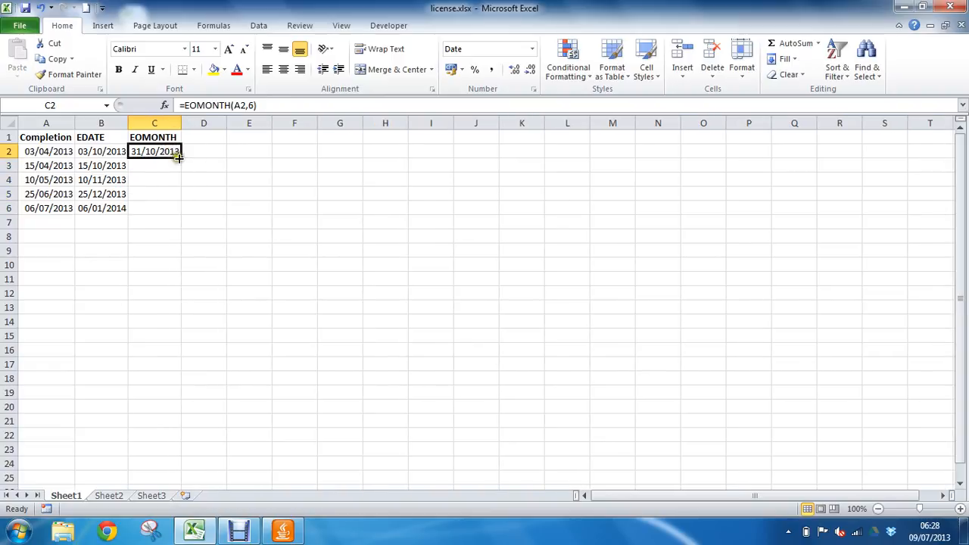
Fill the EOMONTH formula down to C6 and compare the EDATE and EOMONTH formulas
{"action": "left_click_drag", "start_coordinate": [179, 157], "coordinate": [154, 208]}
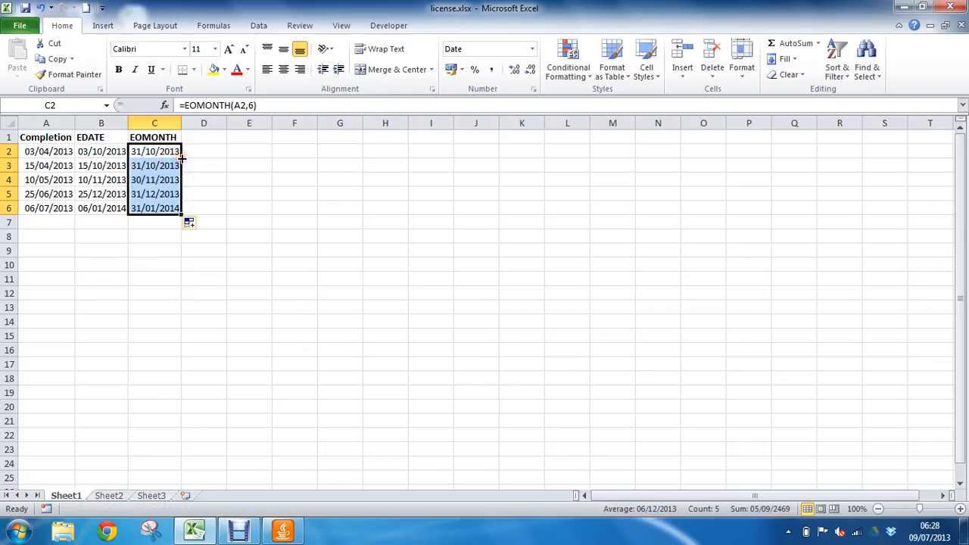
{"action": "left_click", "coordinate": [155, 179]}
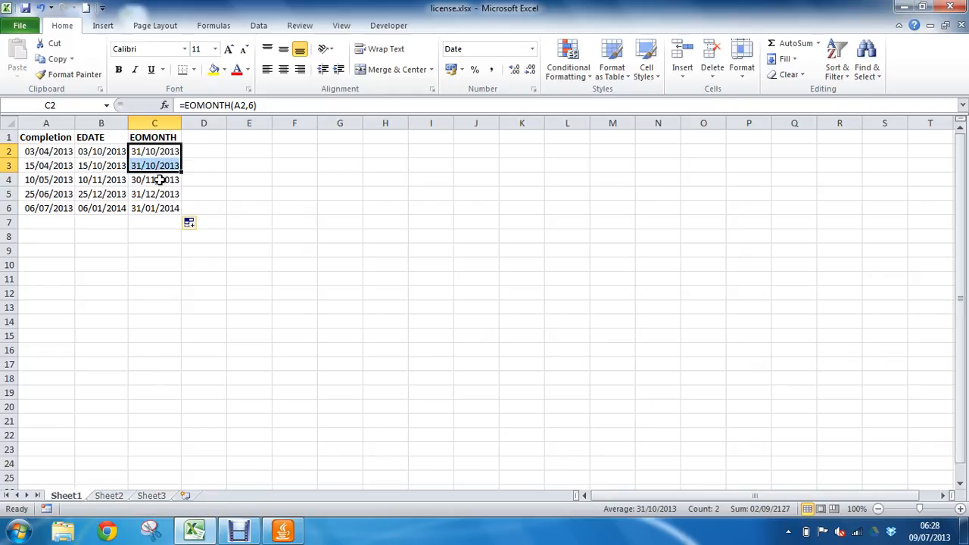
{"action": "left_click", "coordinate": [154, 179]}
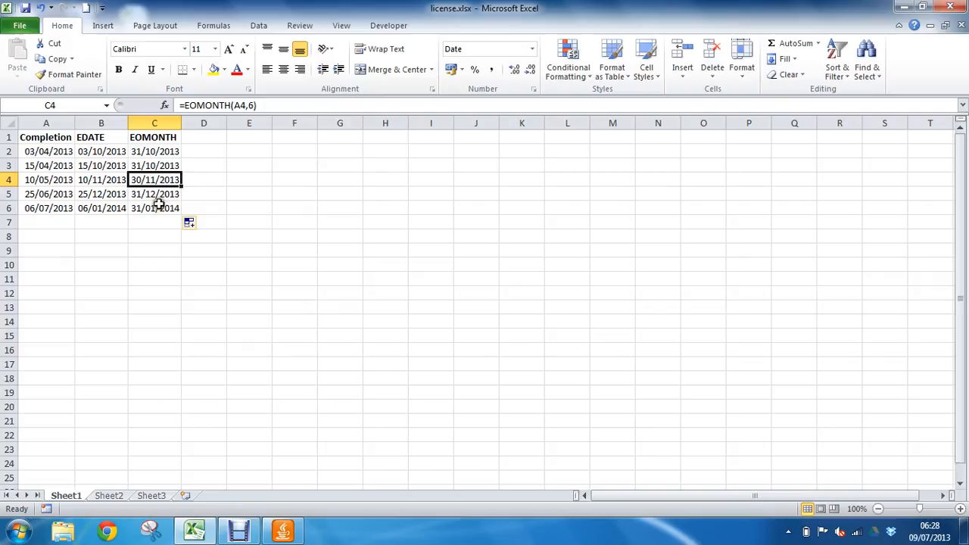
{"action": "mouse_move", "coordinate": [159, 210]}
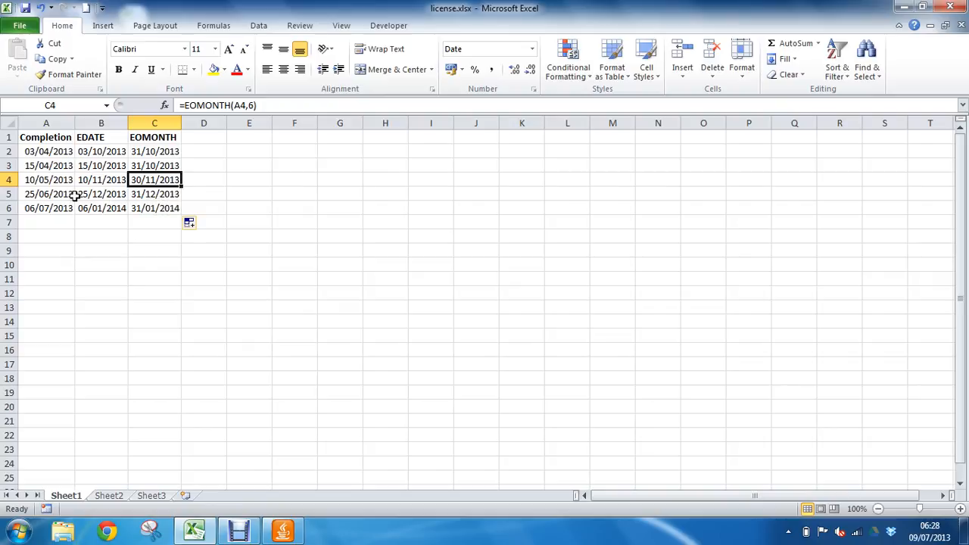
{"action": "left_click", "coordinate": [101, 150]}
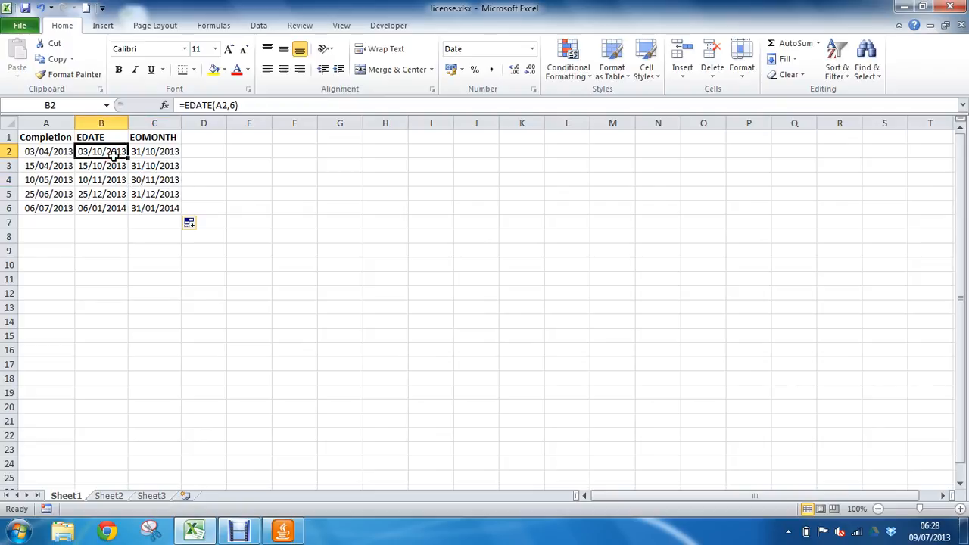
{"action": "left_click", "coordinate": [143, 150]}
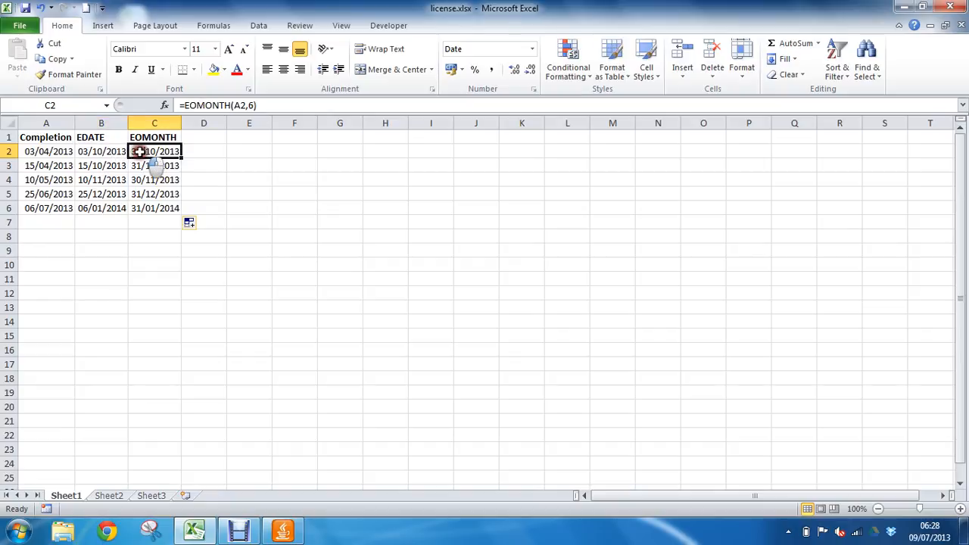